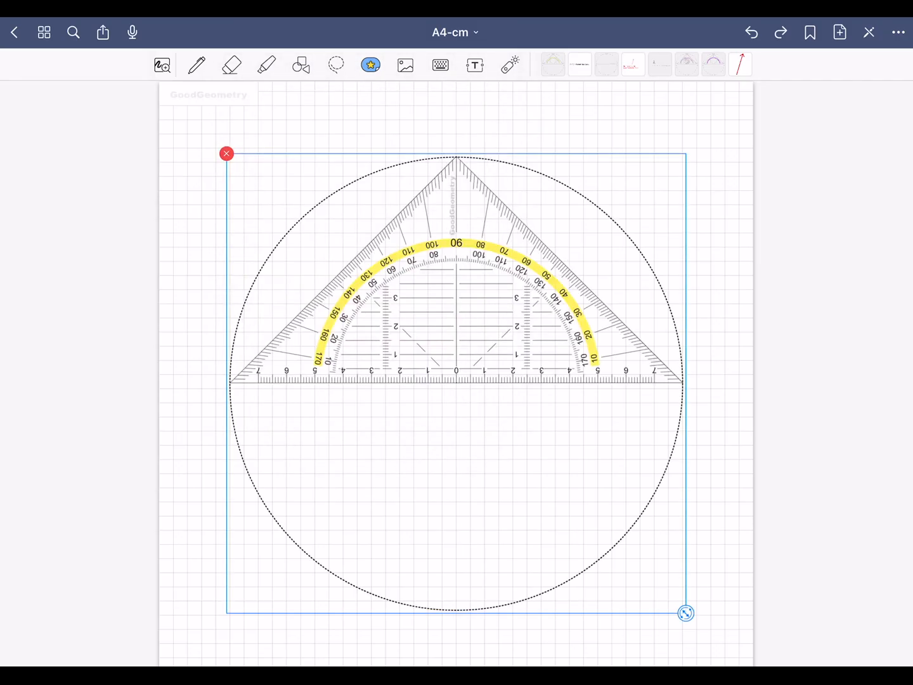
# Step: Draw a straight blue horizontal line on the grid just below the triangle's edge
pyautogui.click(197, 65)
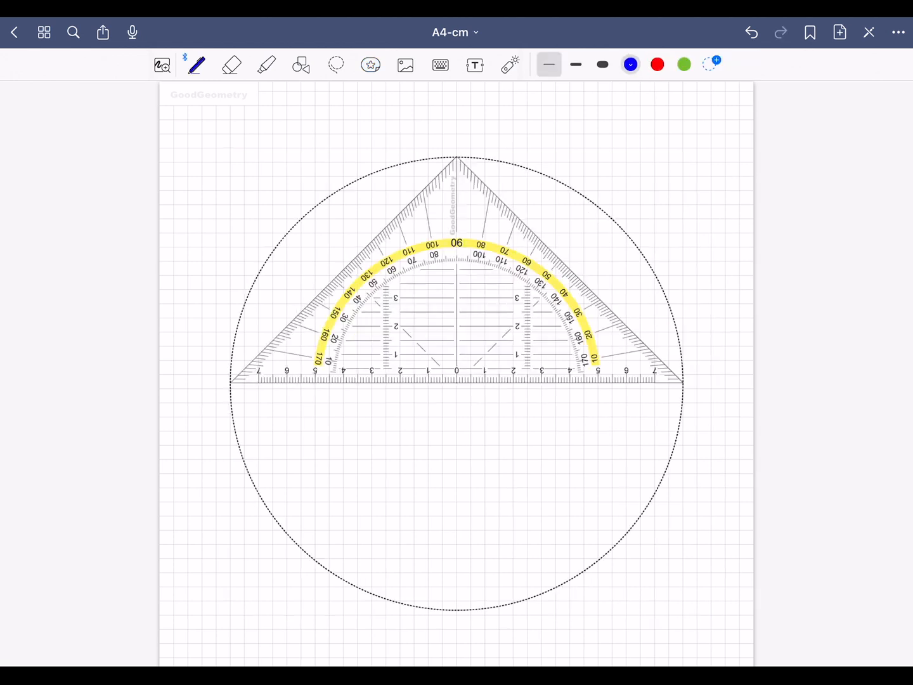
pyautogui.moveTo(438, 410); pyautogui.dragTo(663, 411)
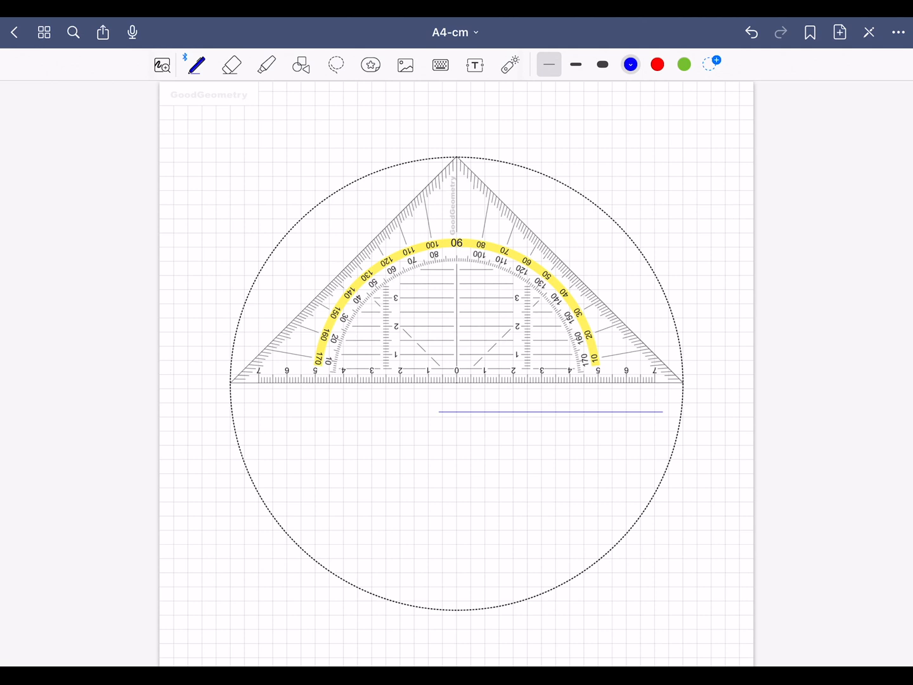
# Step: Lasso the blue line and place it on the triangle's ruler edge starting at the 0 mark
pyautogui.click(370, 65)
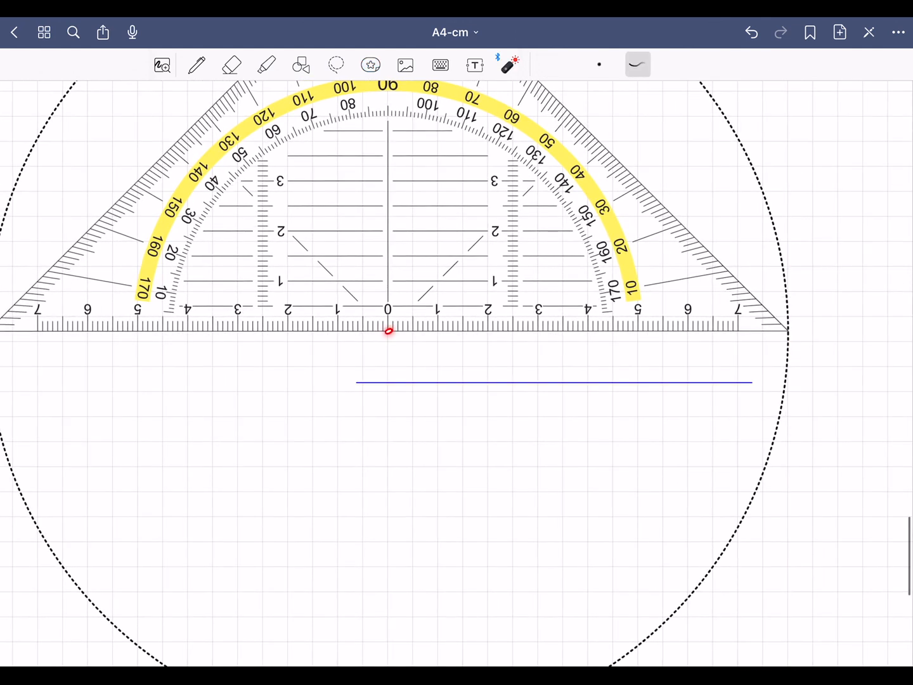
pyautogui.click(371, 64)
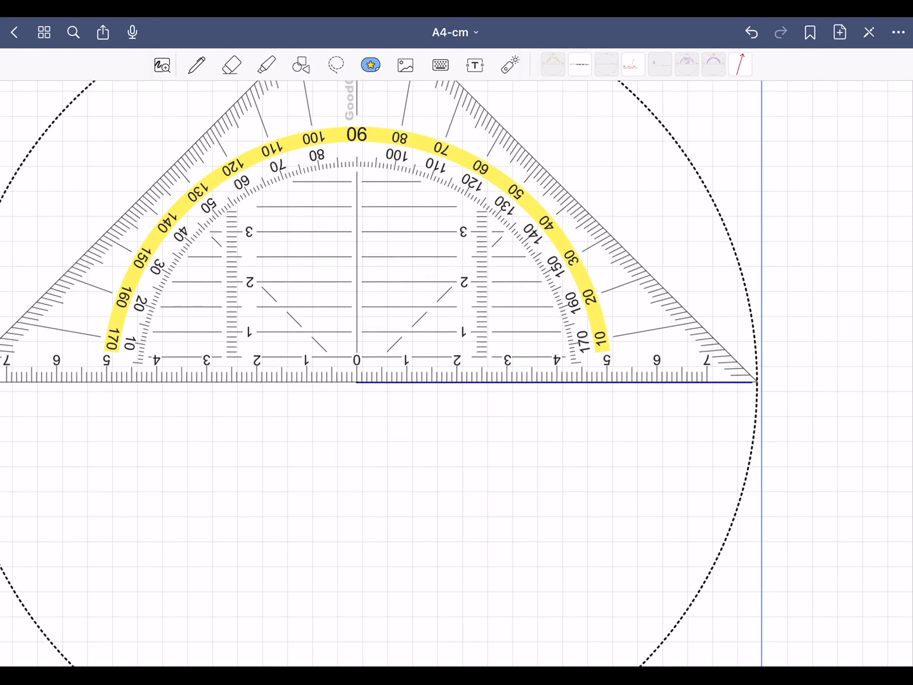
# Step: Draw a blue line from the zero point upward and nudge its endpoint to the 44° graduation
pyautogui.click(196, 64)
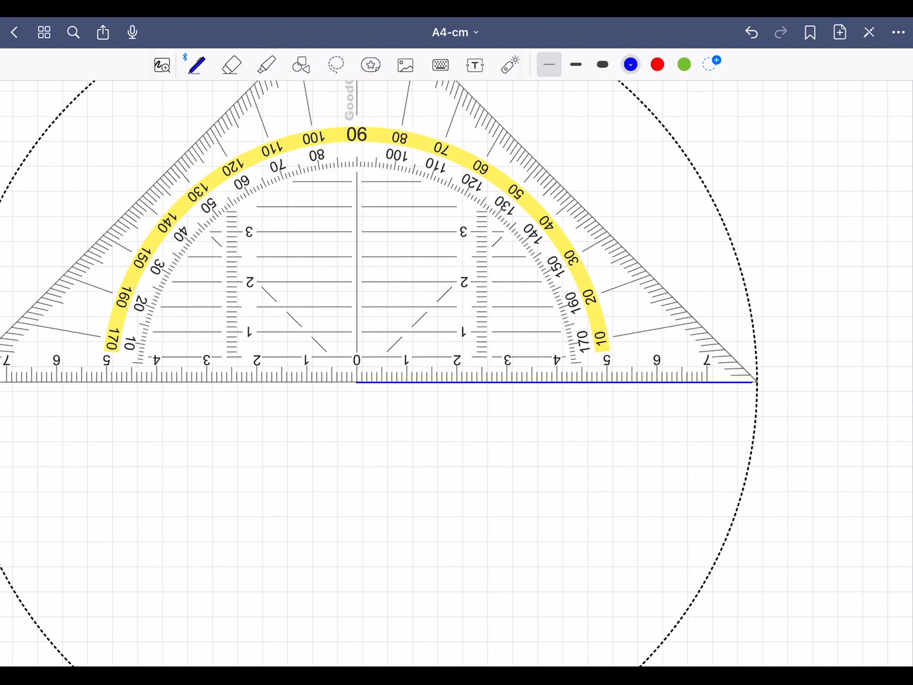
pyautogui.moveTo(357, 378); pyautogui.dragTo(611, 188)
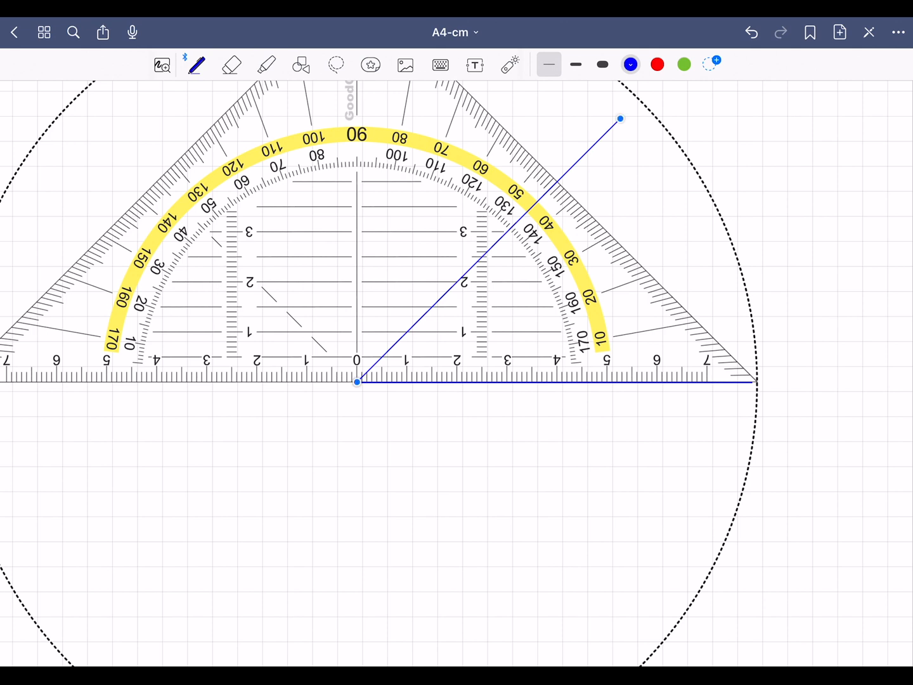
pyautogui.moveTo(620, 118); pyautogui.dragTo(628, 128)
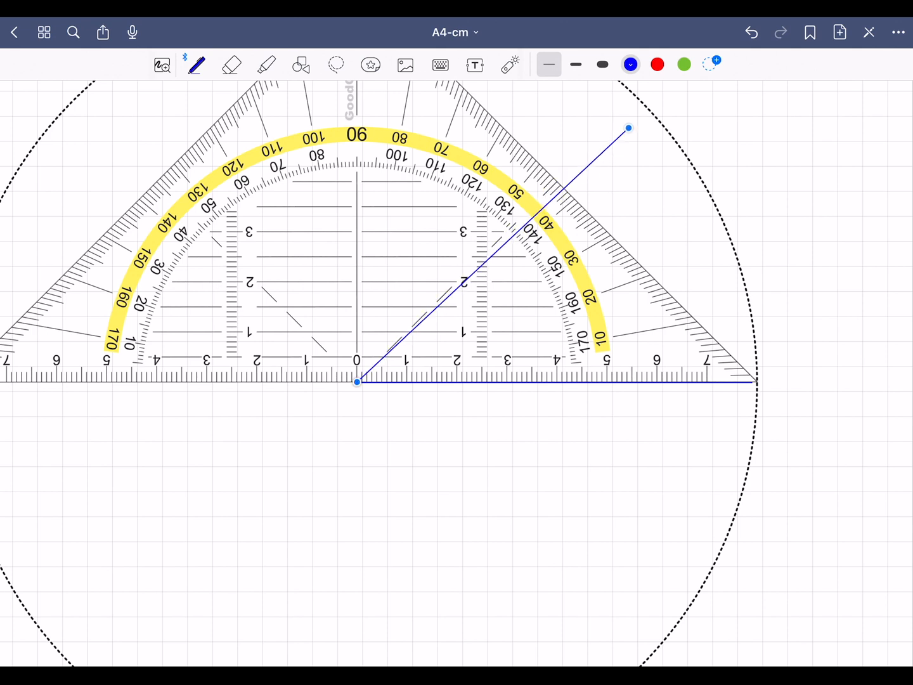
pyautogui.moveTo(628, 128); pyautogui.dragTo(625, 121)
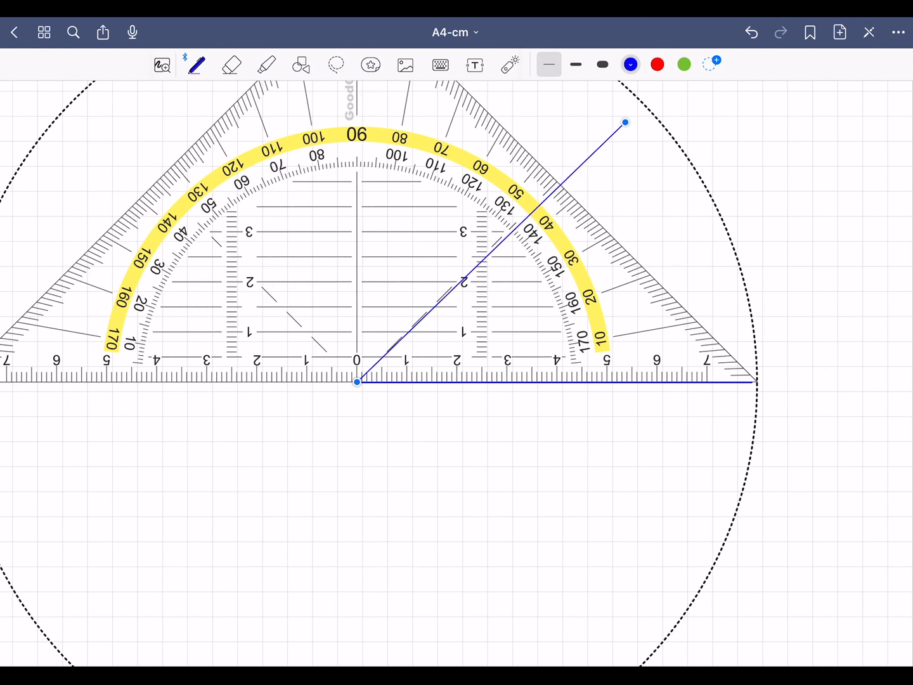